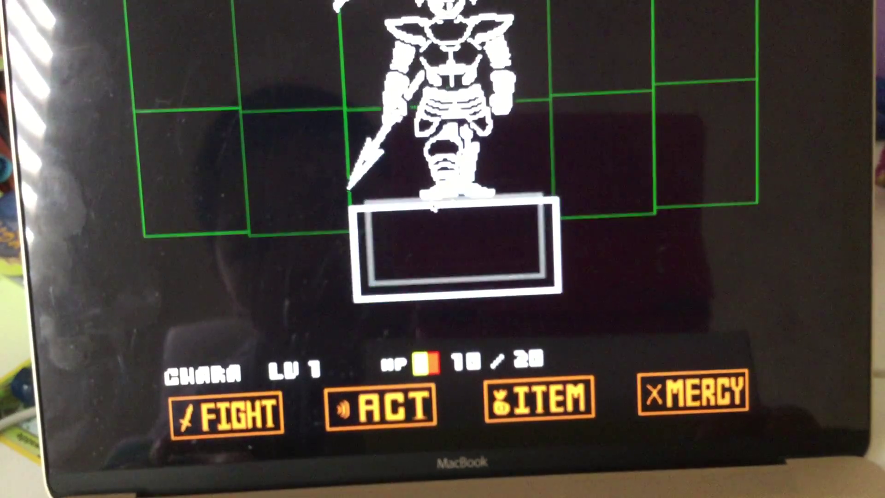
# Step: Bring up the battle item list showing Stick, Sea Tea and AstroFood at 10/20 HP
pyautogui.click(544, 402)
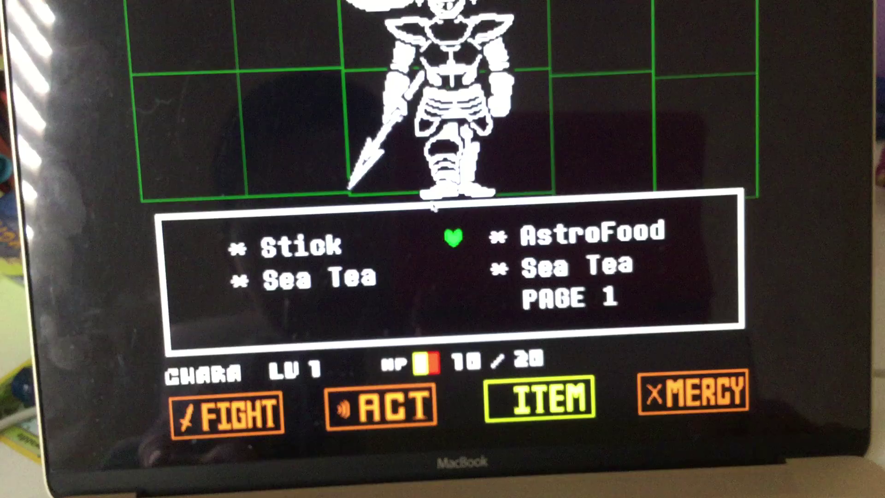